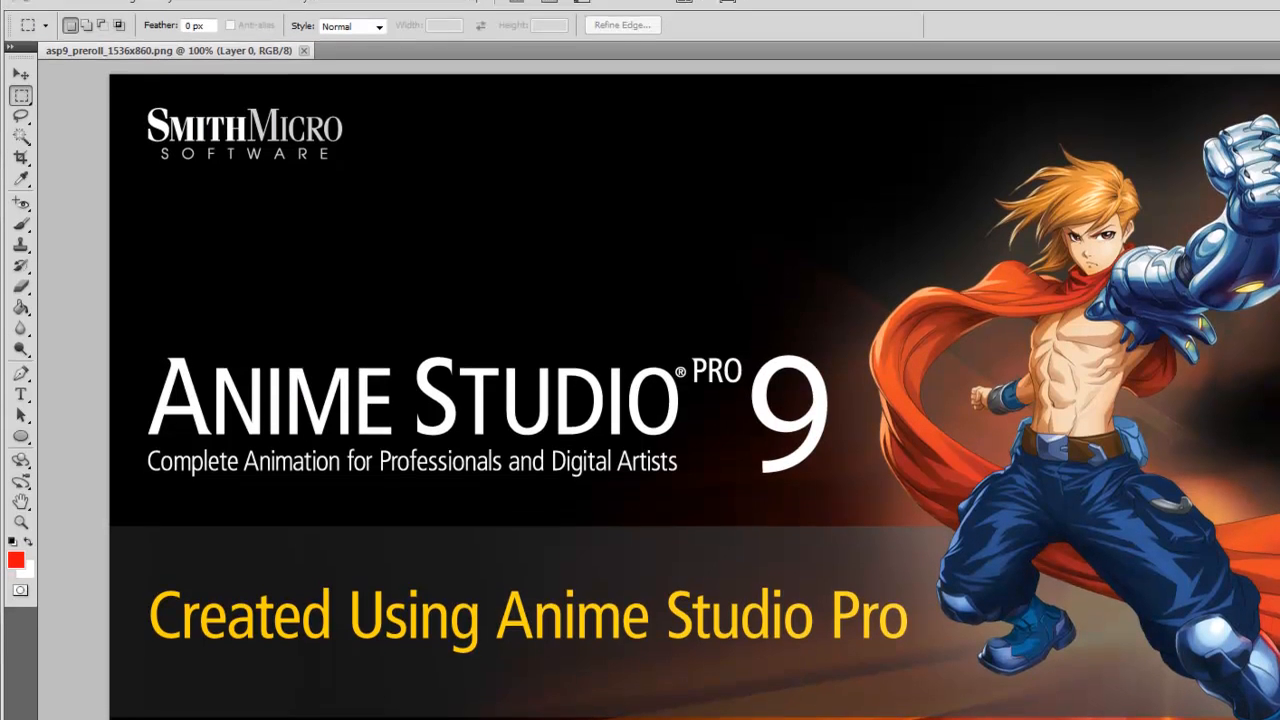
Convert the Anime Studio Pro 9 splash image to Grayscale mode, discarding its colour information.
click(126, 16)
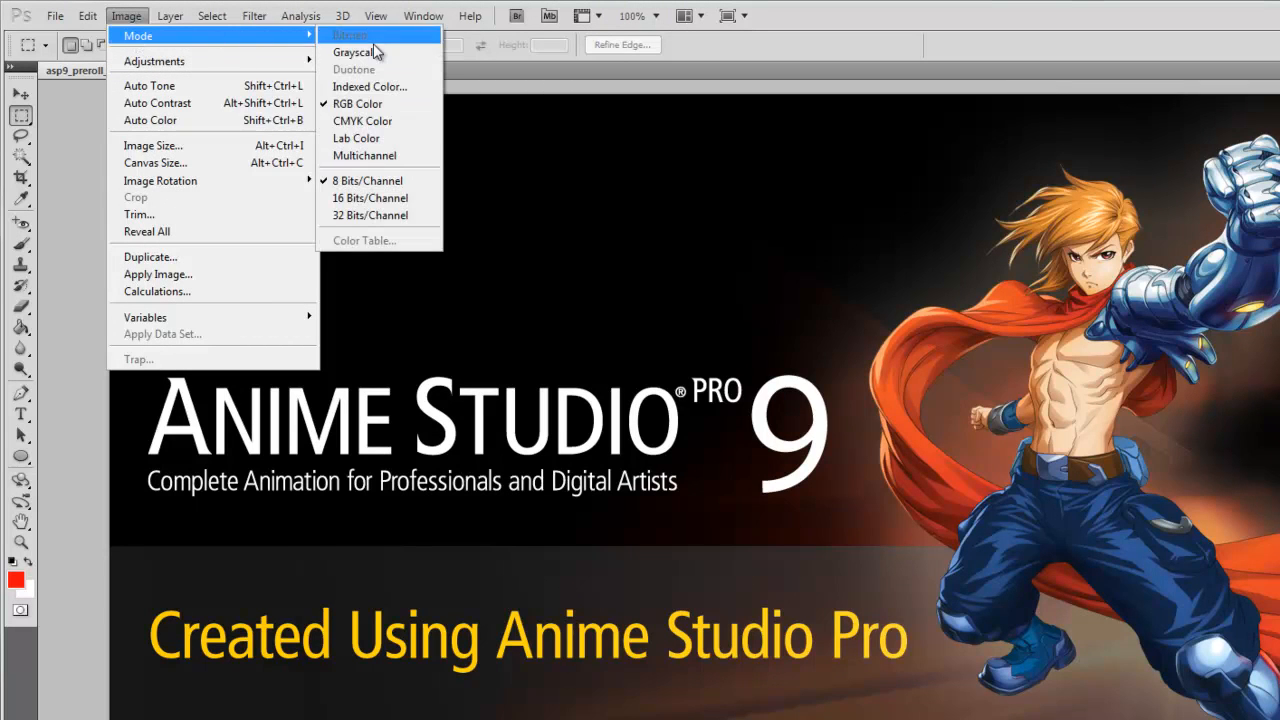
click(356, 52)
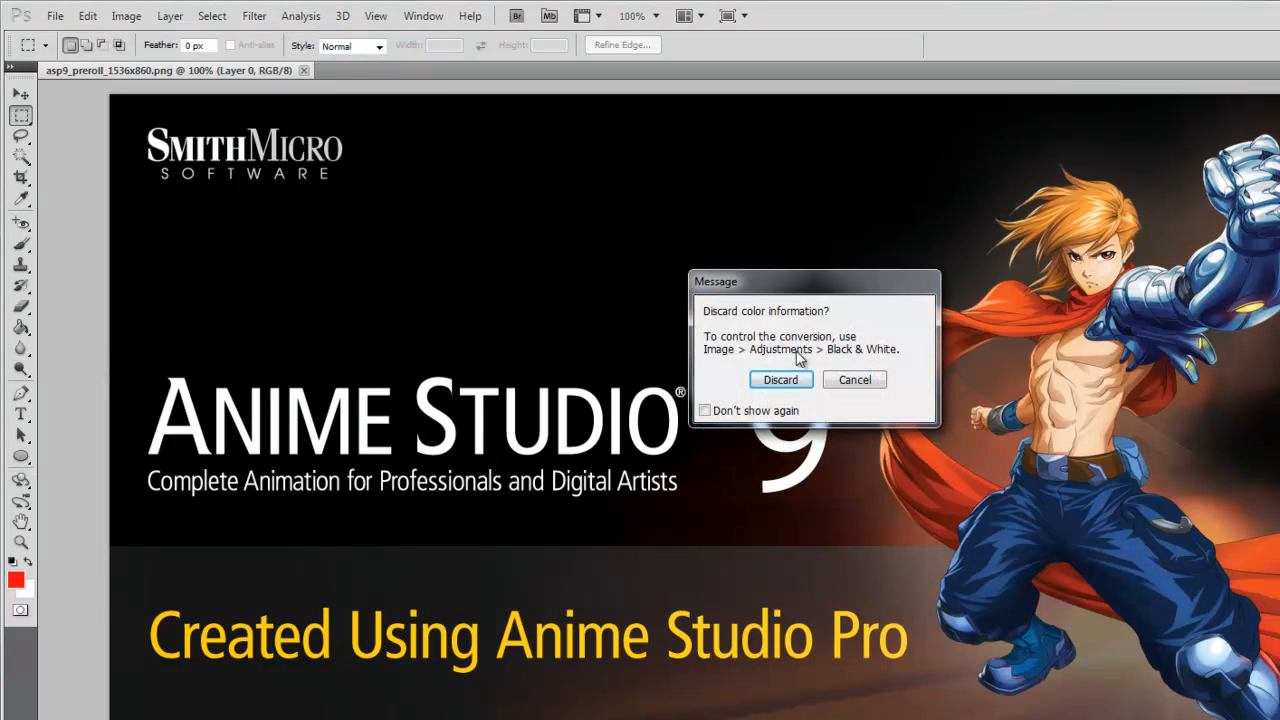
click(780, 380)
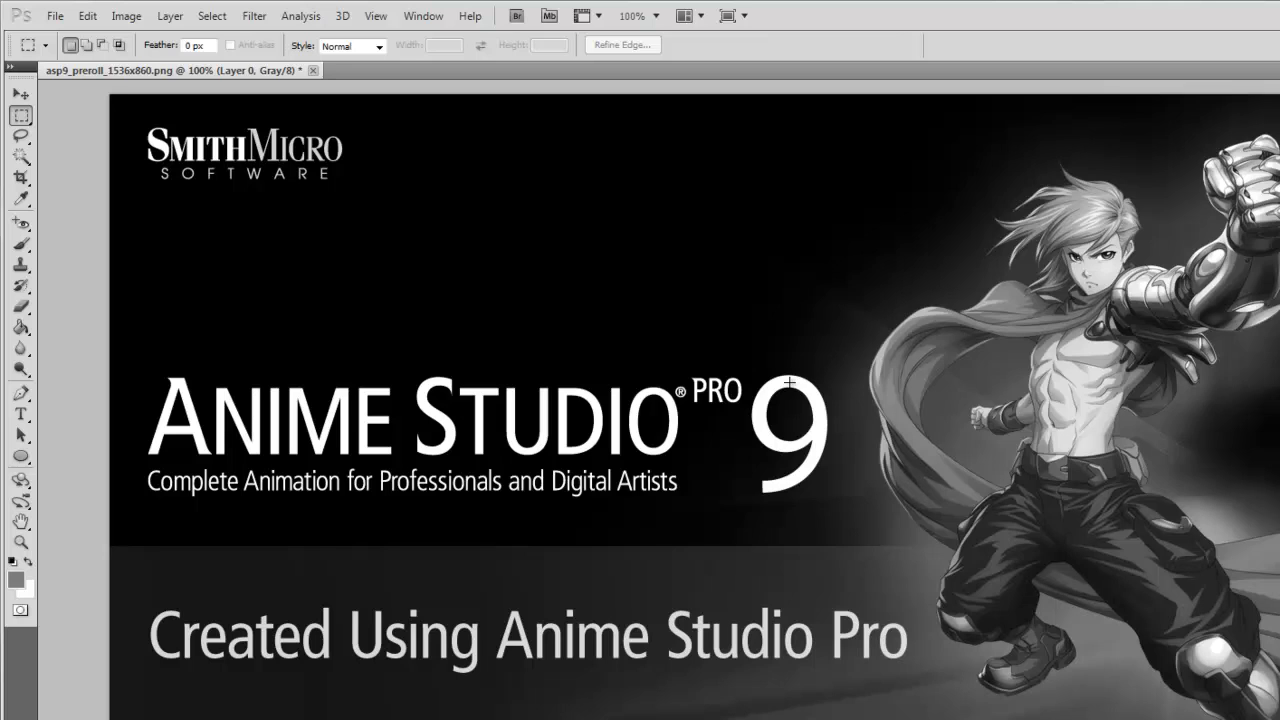
Save a maximum-quality JPEG copy over MediaConnectionImage in the Anime Studio 9 Tutorials folder.
click(66, 16)
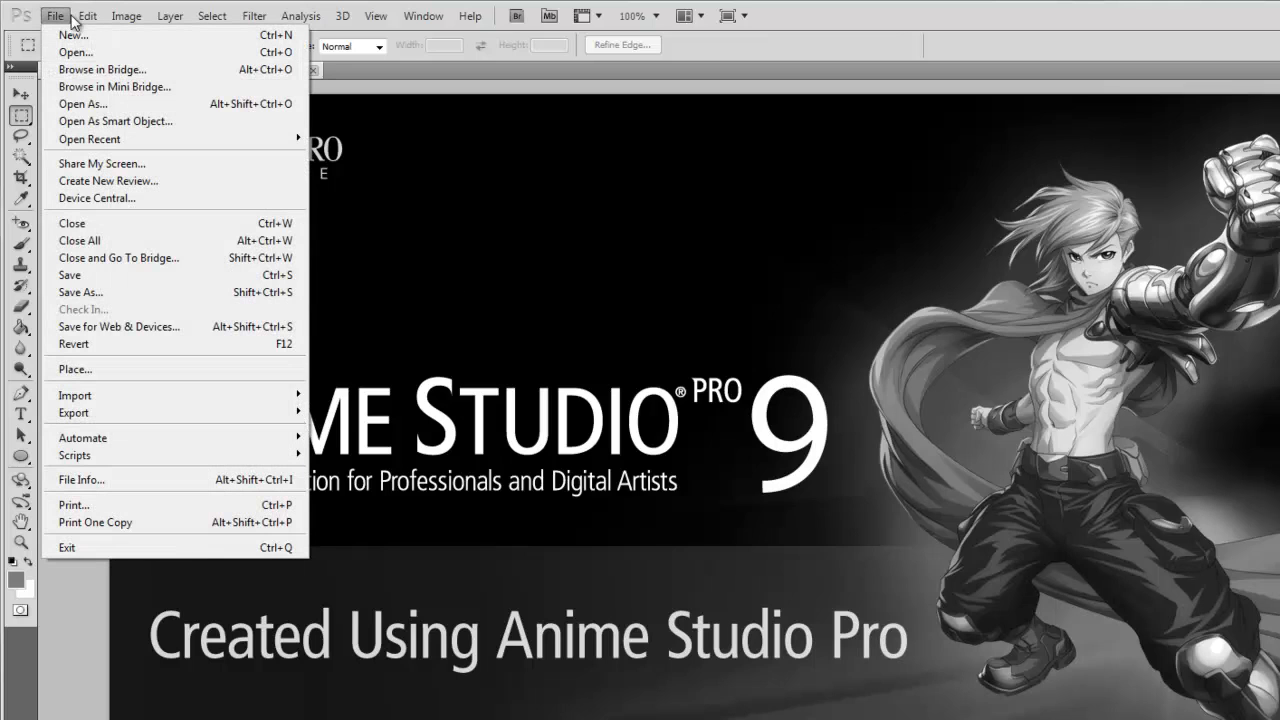
click(80, 292)
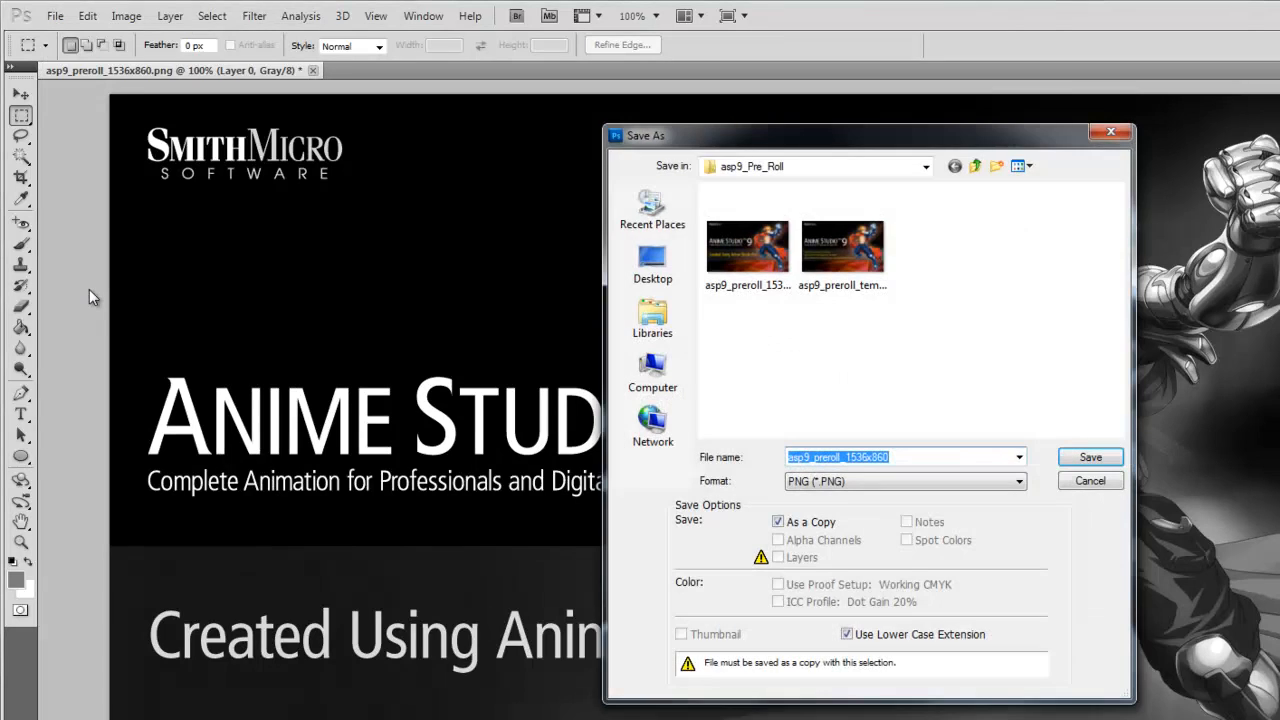
click(924, 166)
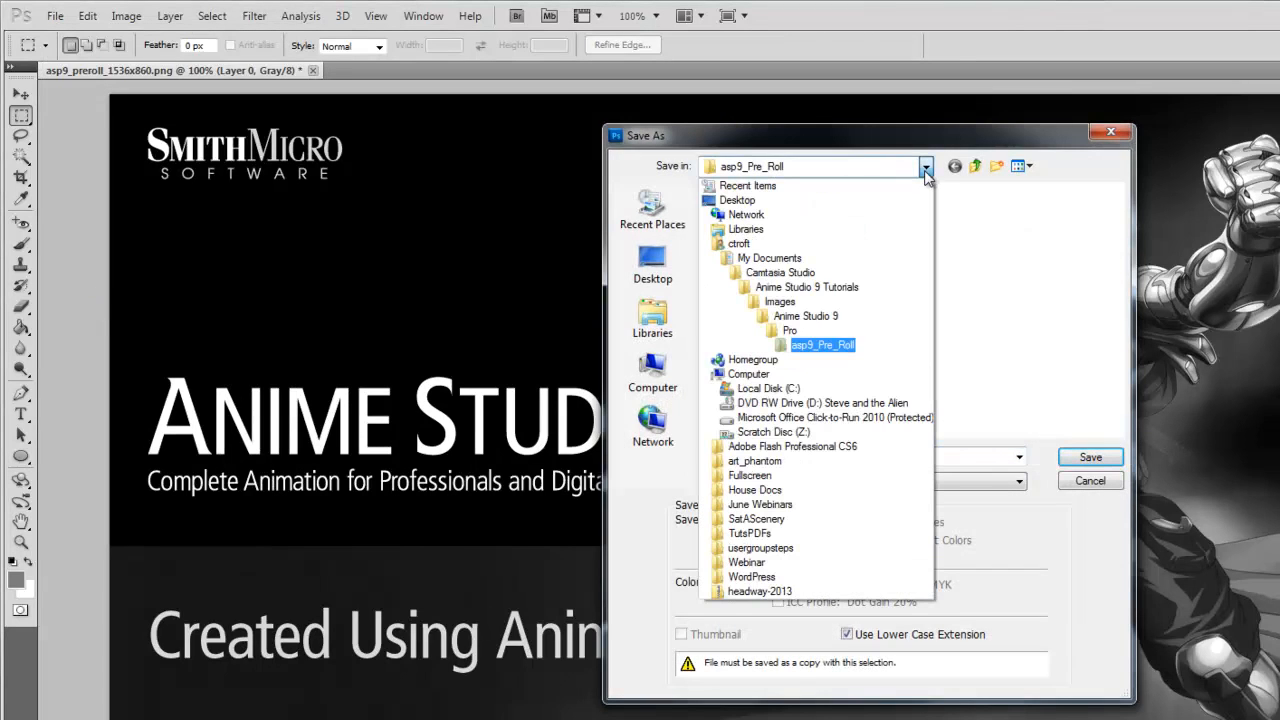
click(798, 288)
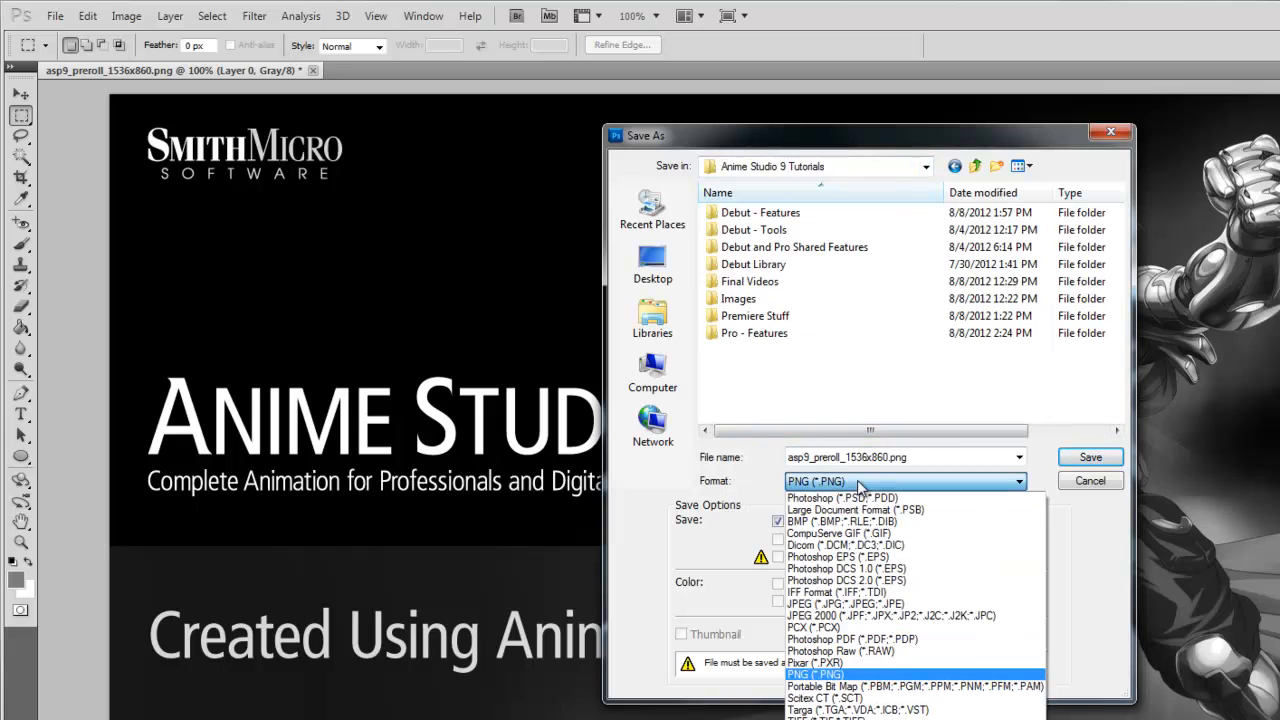
click(852, 604)
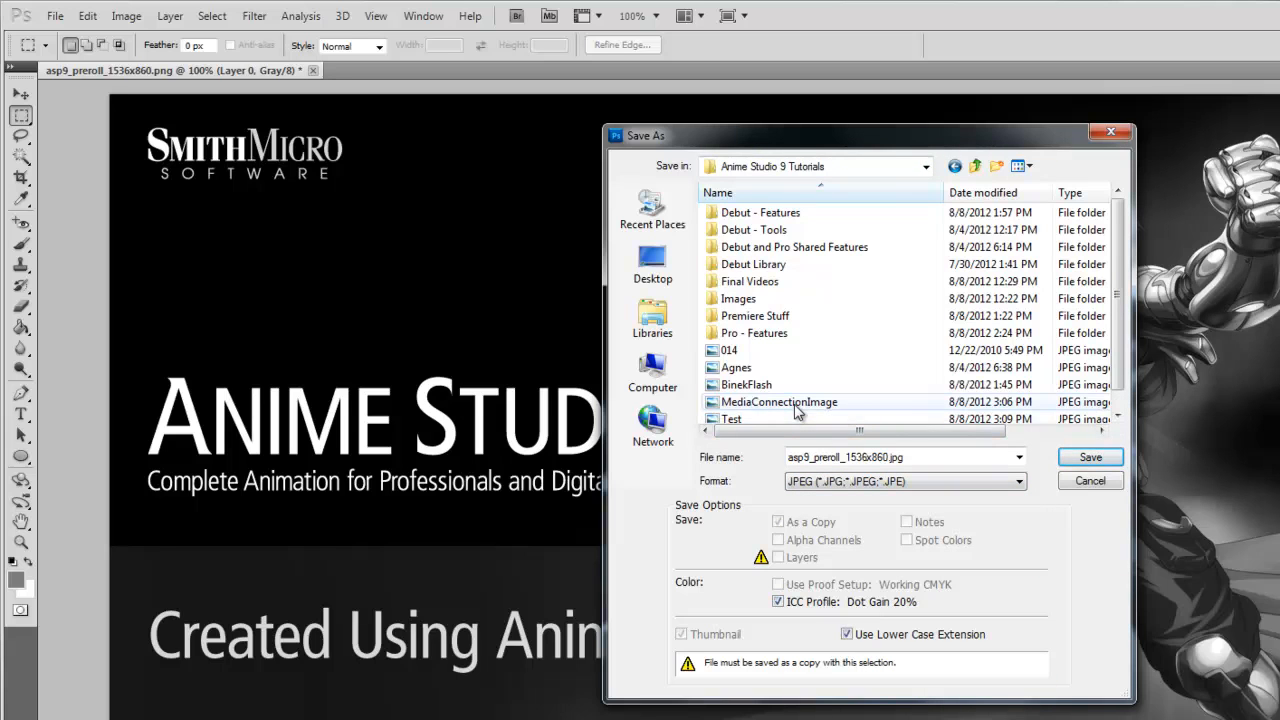
click(780, 402)
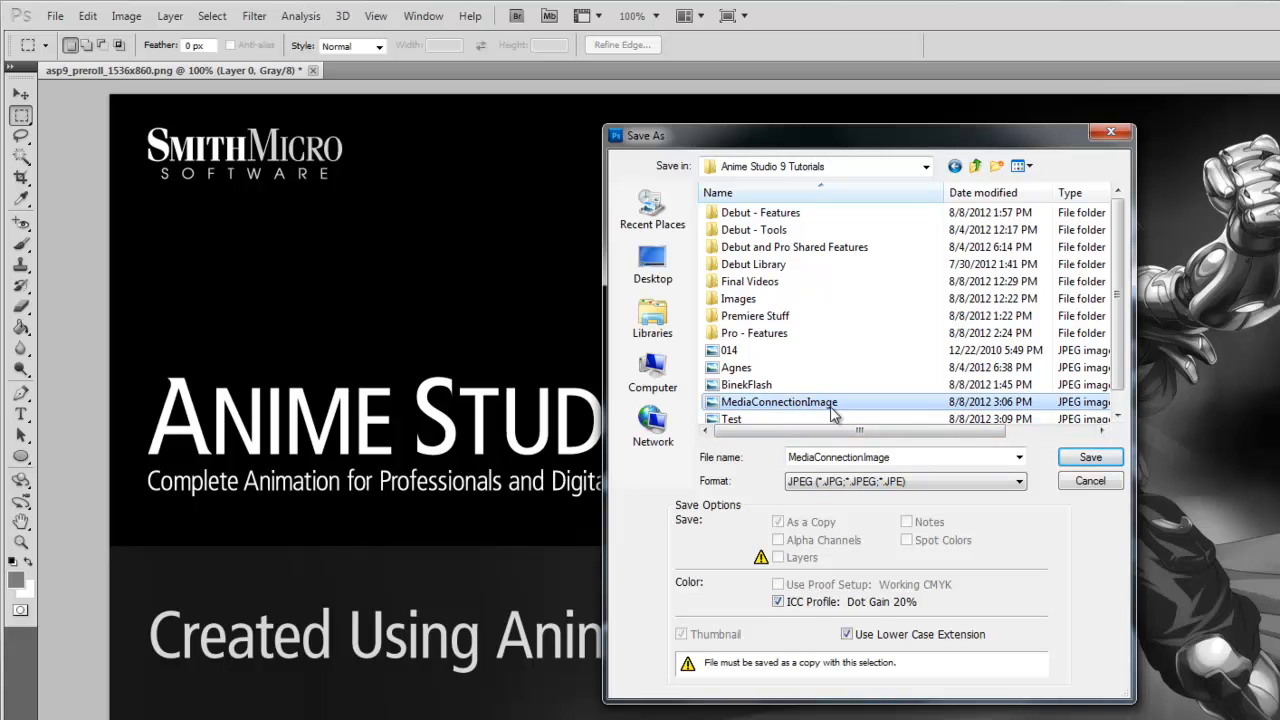
click(1090, 456)
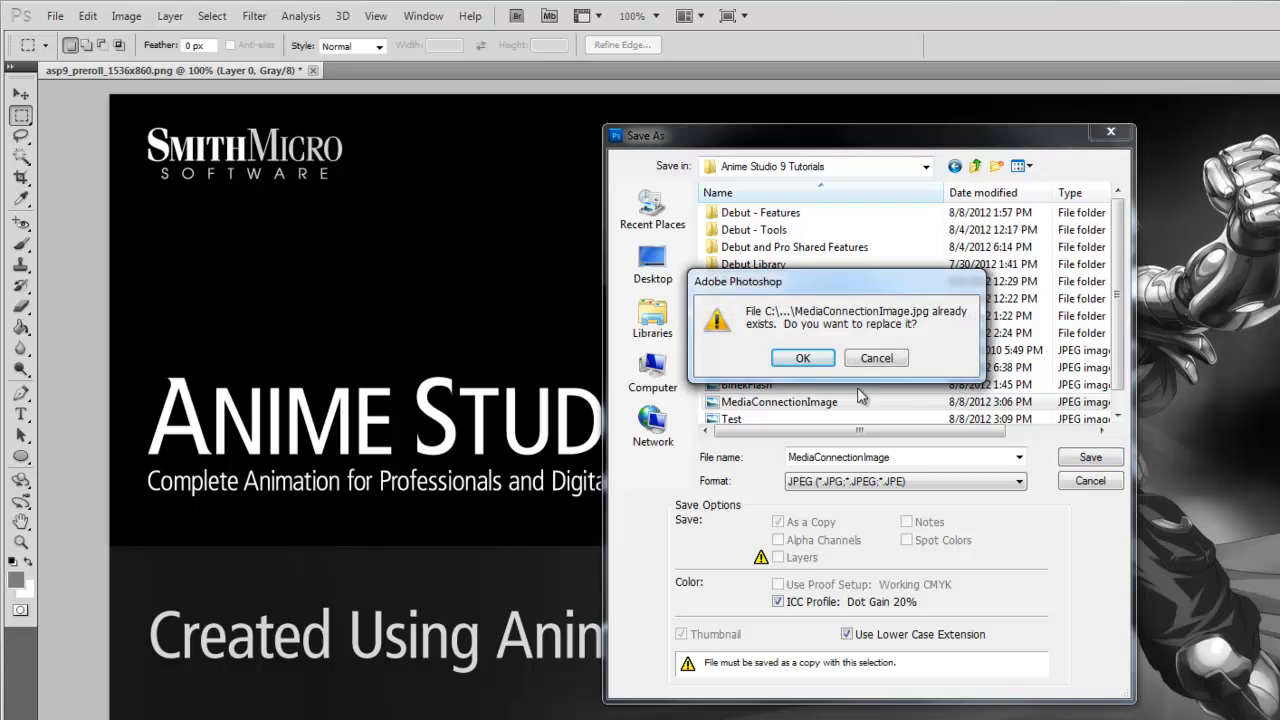
click(802, 358)
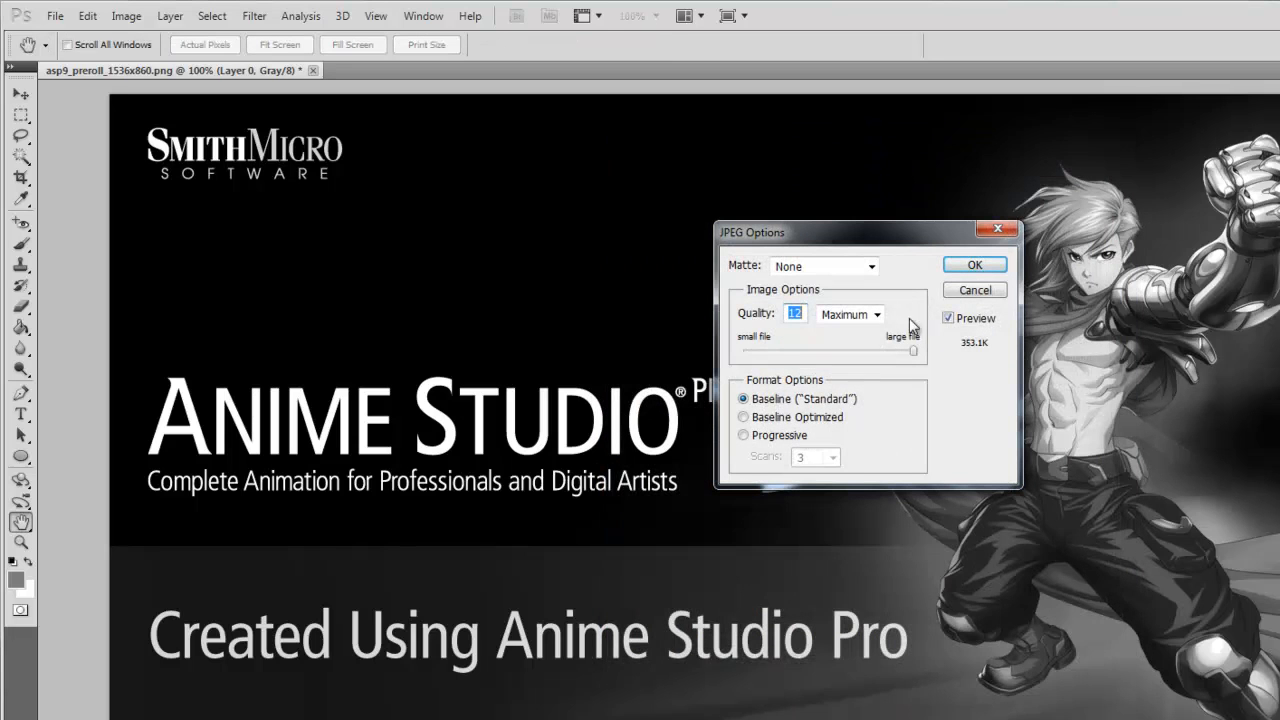
click(972, 264)
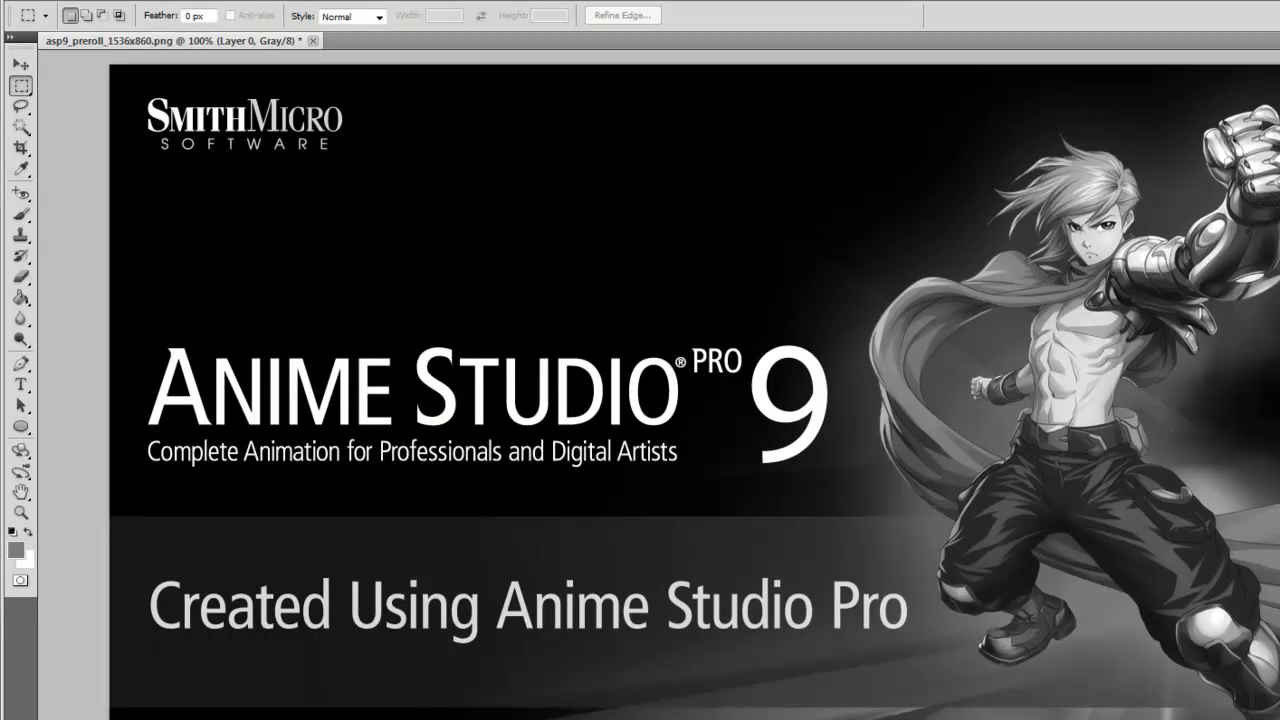
Reapply the last-used Colored Pencil filter to the grayscale image.
click(256, 16)
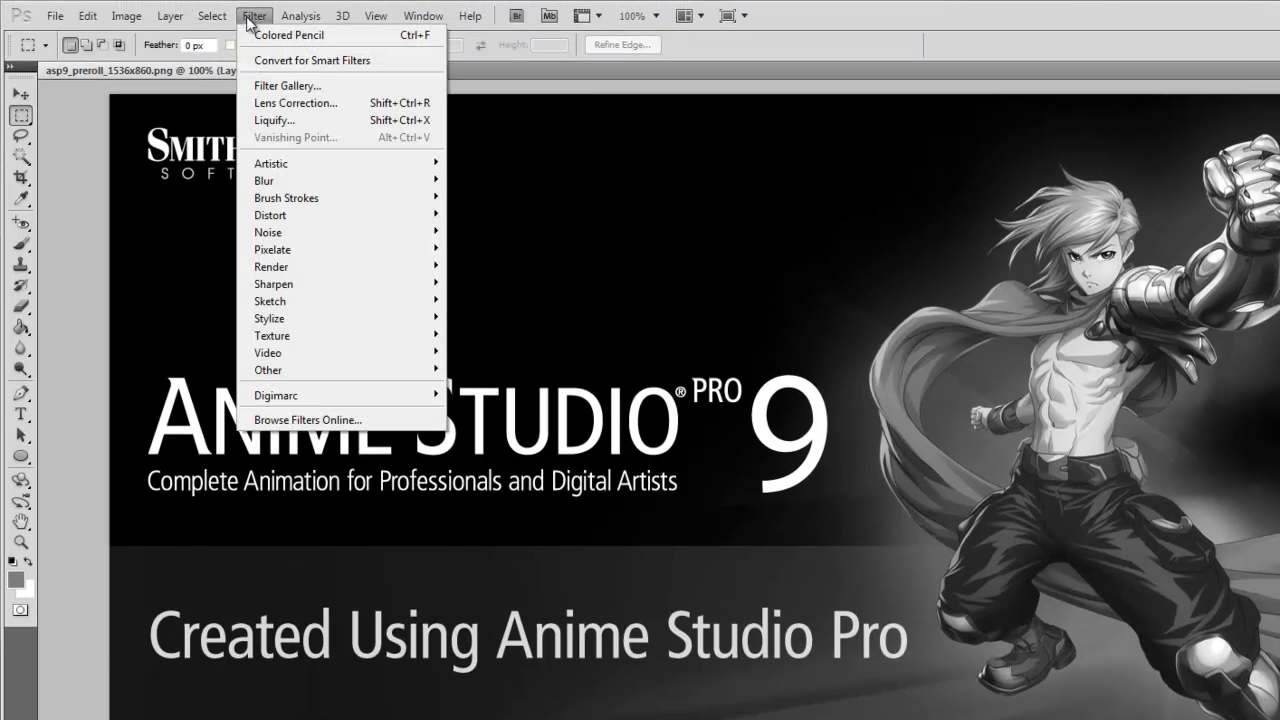
mouse_move(290, 36)
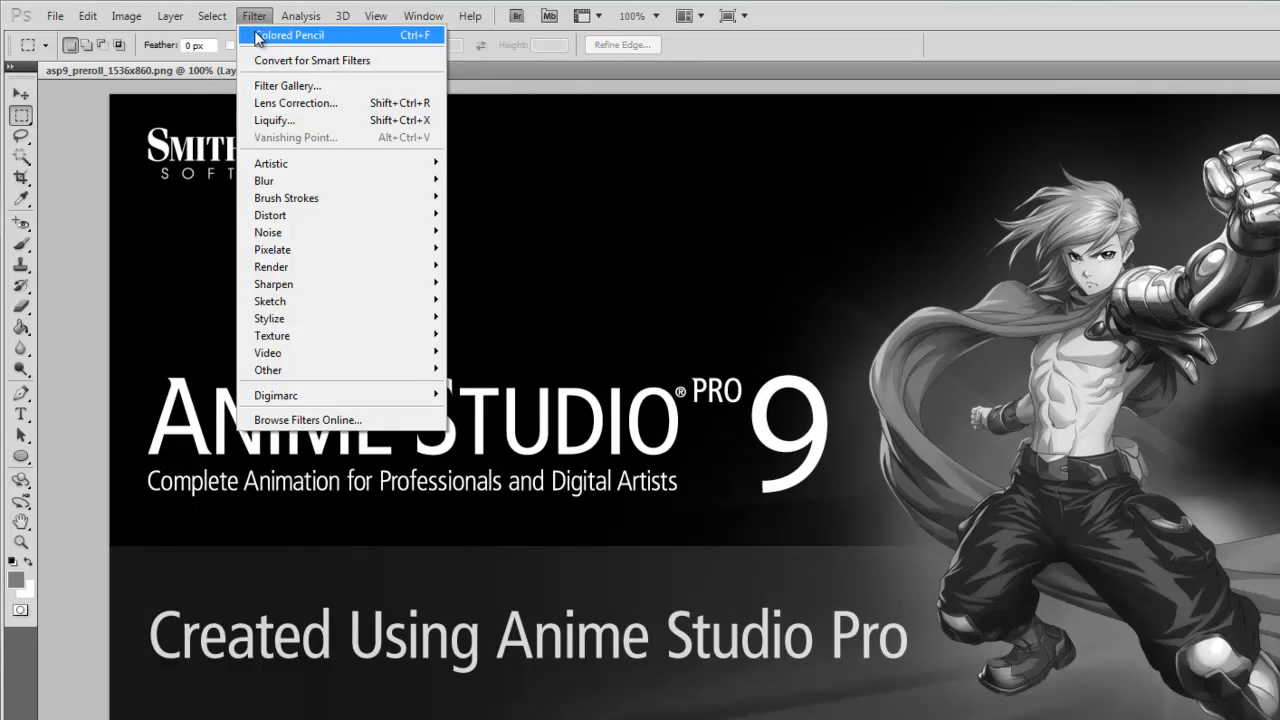
click(294, 36)
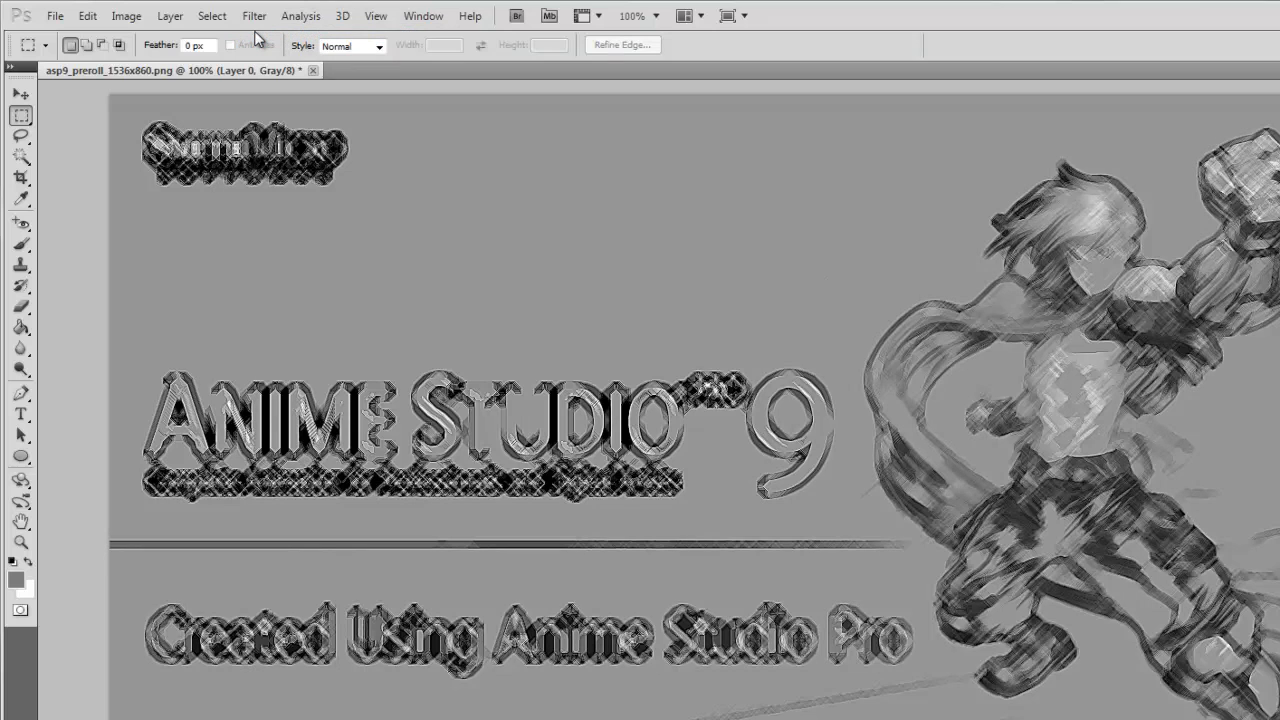
click(56, 16)
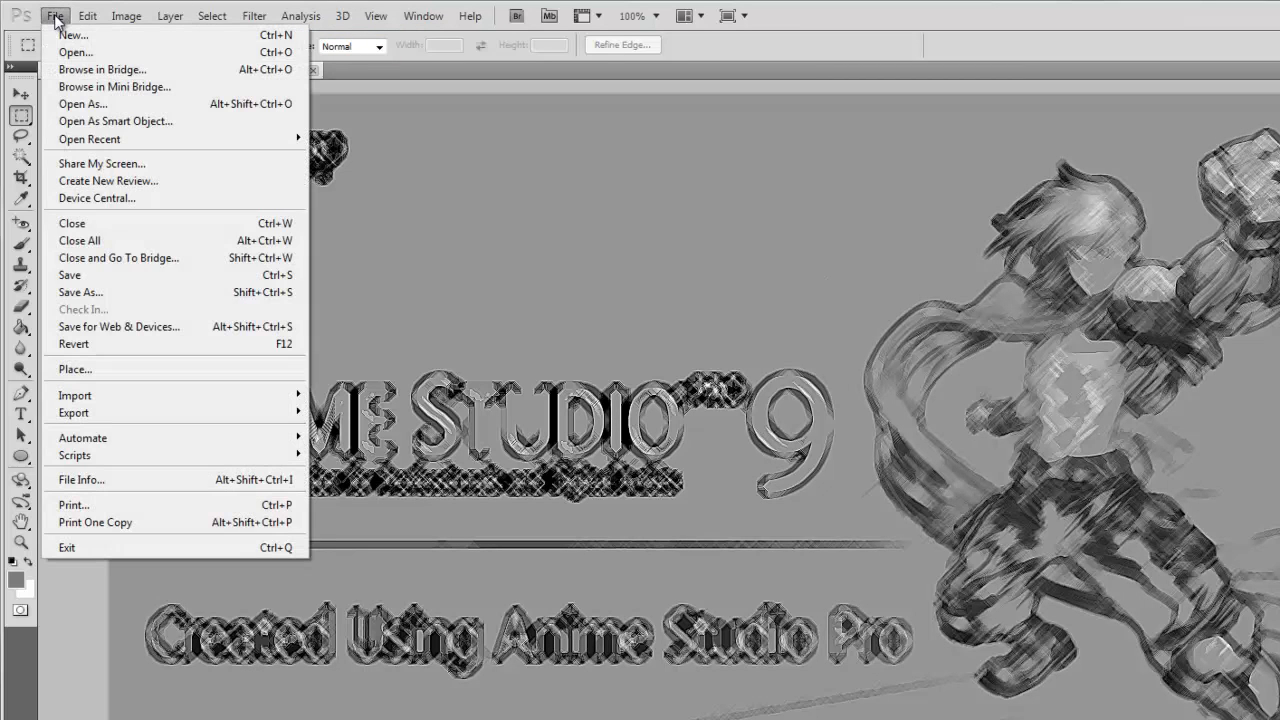
Save the pencil-filtered image as a maximum-quality JPEG, again replacing MediaConnectionImage in Tutorials.
click(80, 292)
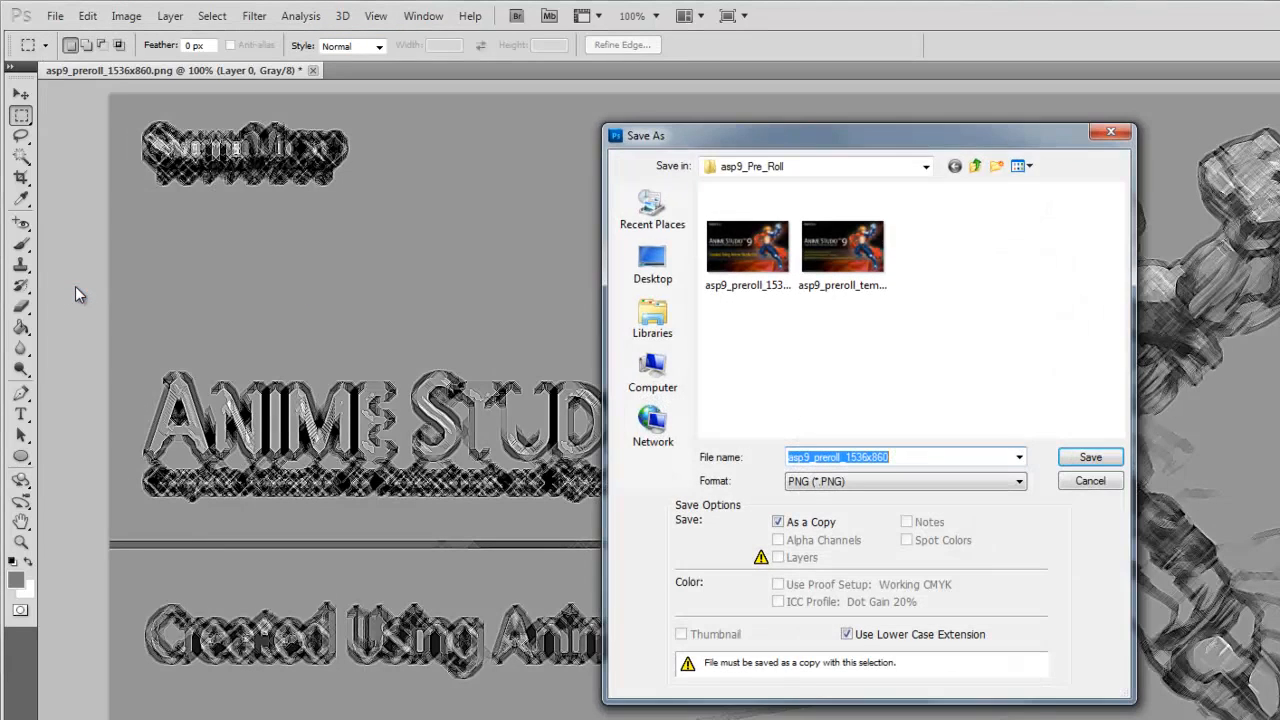
click(924, 166)
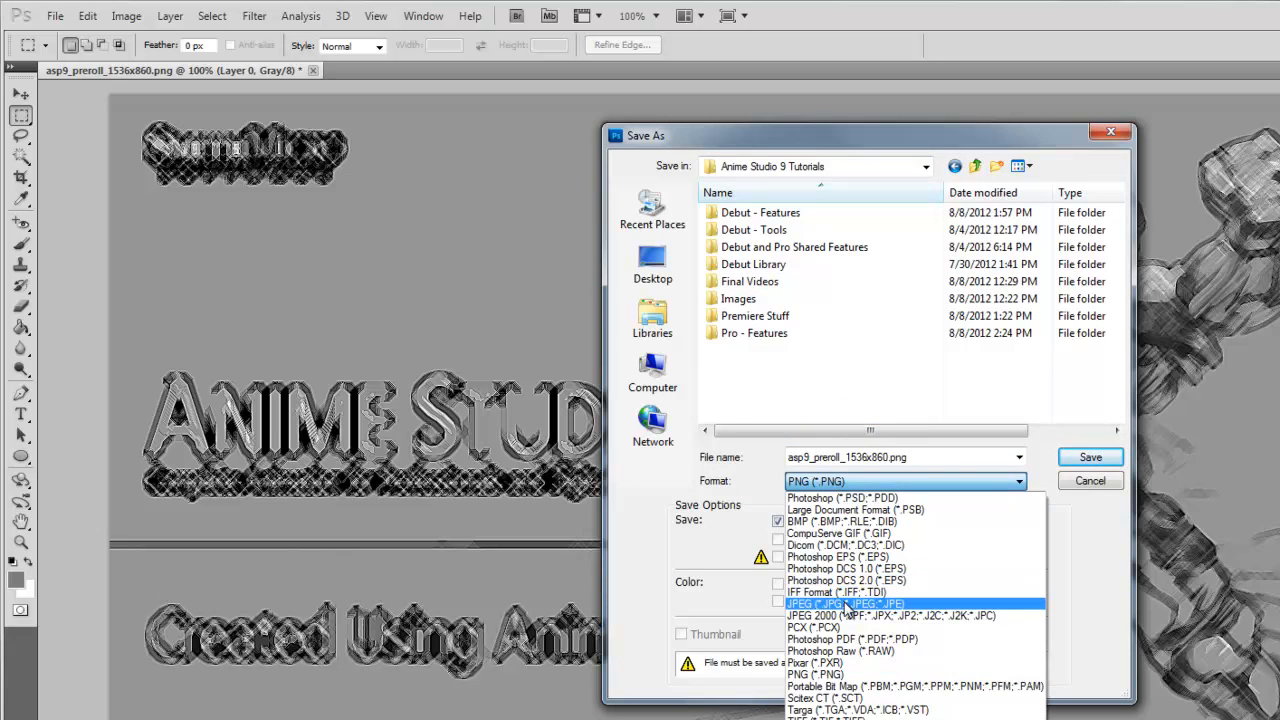
click(836, 604)
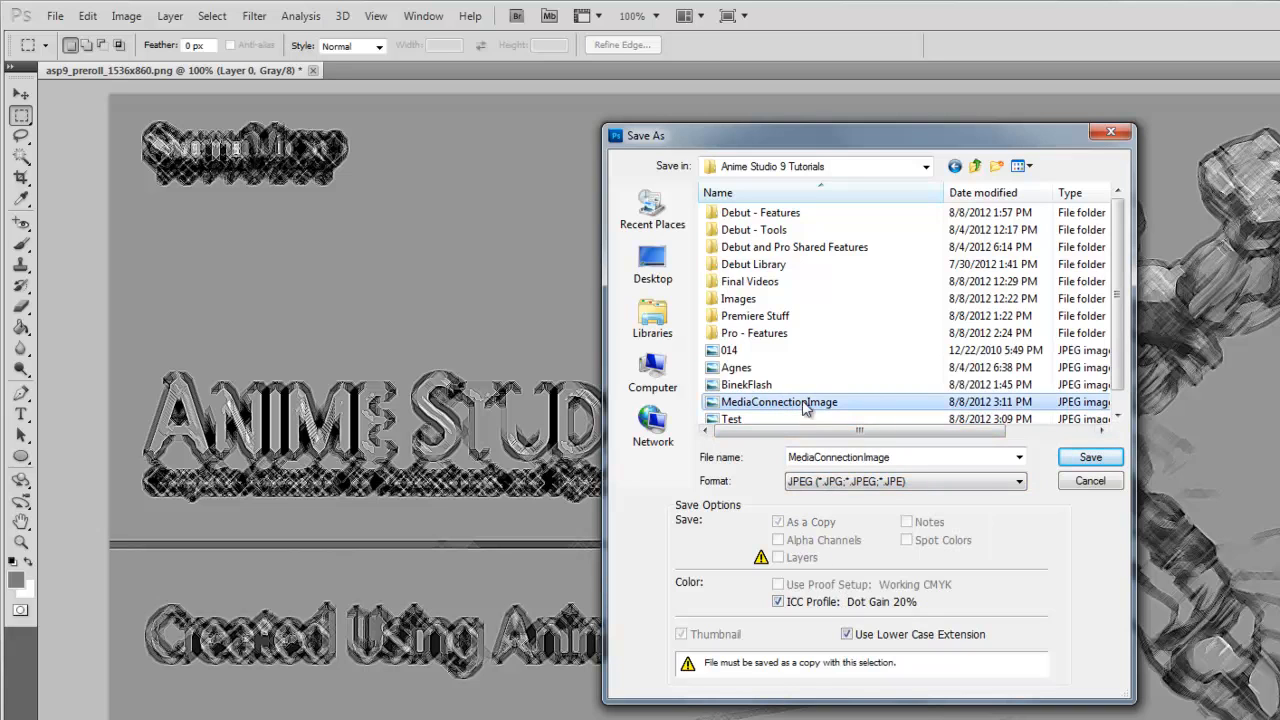
click(1088, 456)
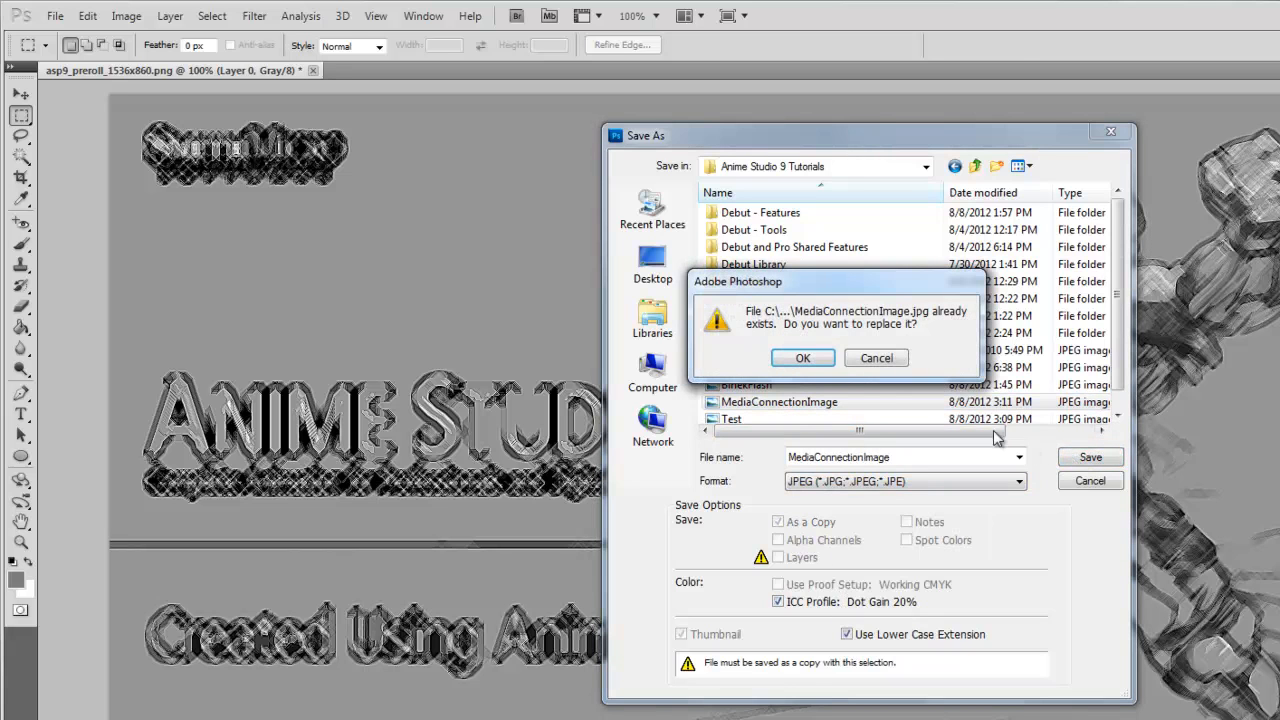
click(802, 358)
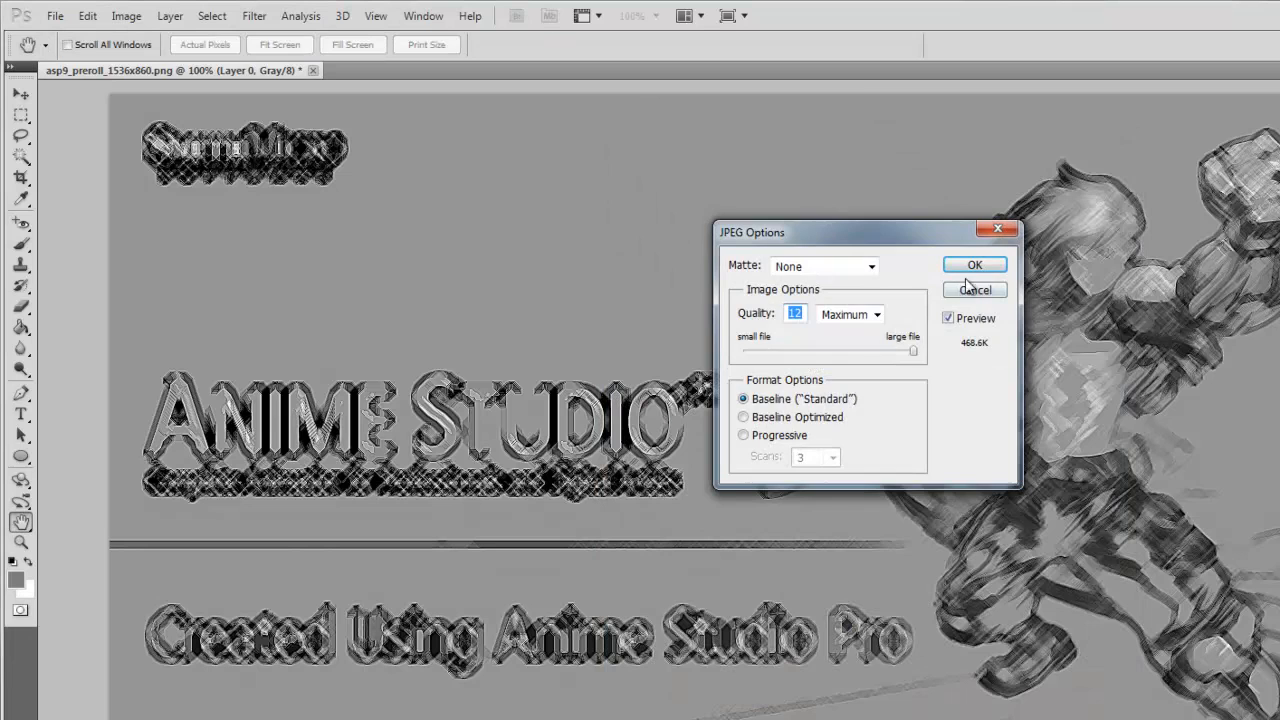
click(974, 264)
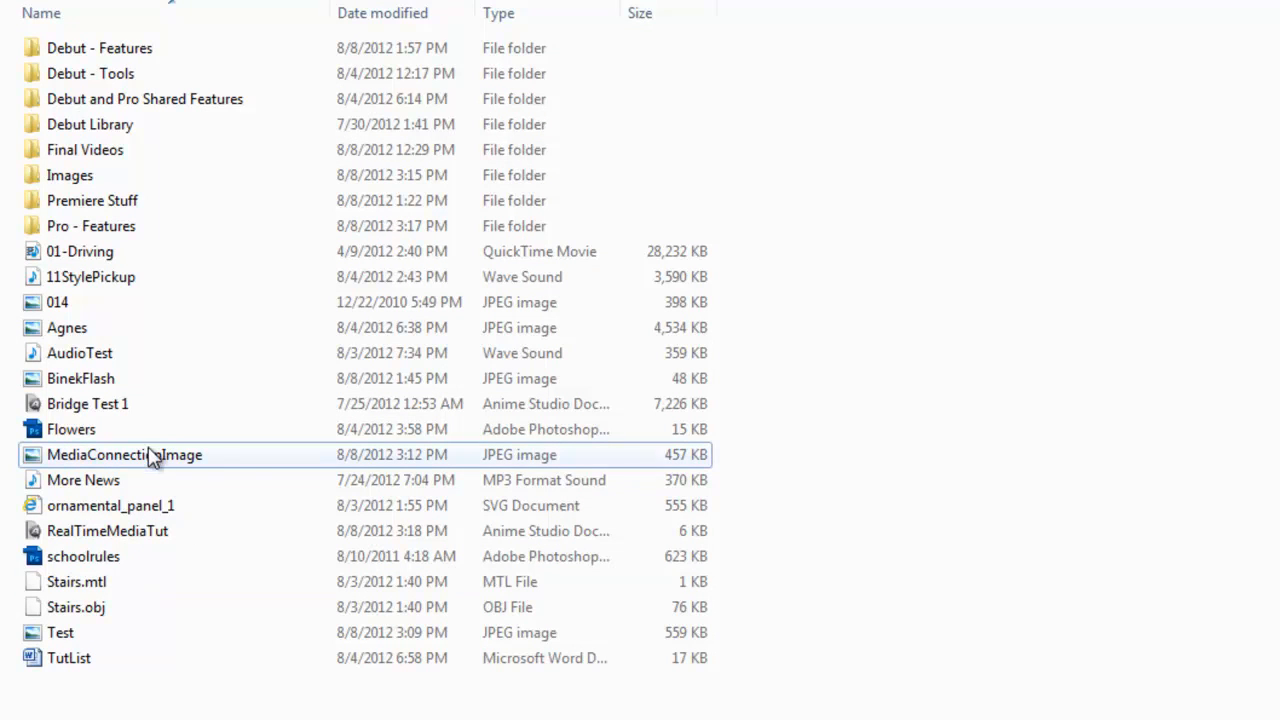
Drag MediaConnectionImage.jpg from the Tutorials file list into the Images folder.
drag(124, 454, 70, 176)
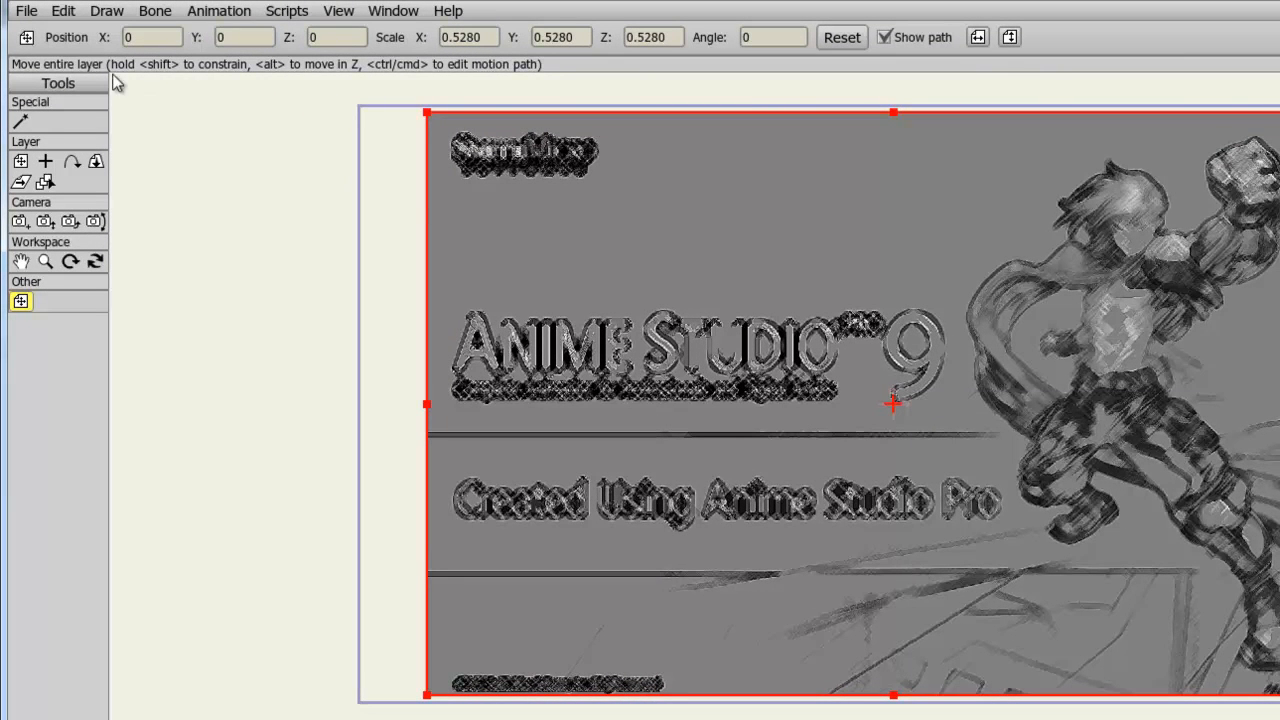
Close the Anime Studio project and reopen it from Open Recent, triggering the missing-file prompt.
click(18, 12)
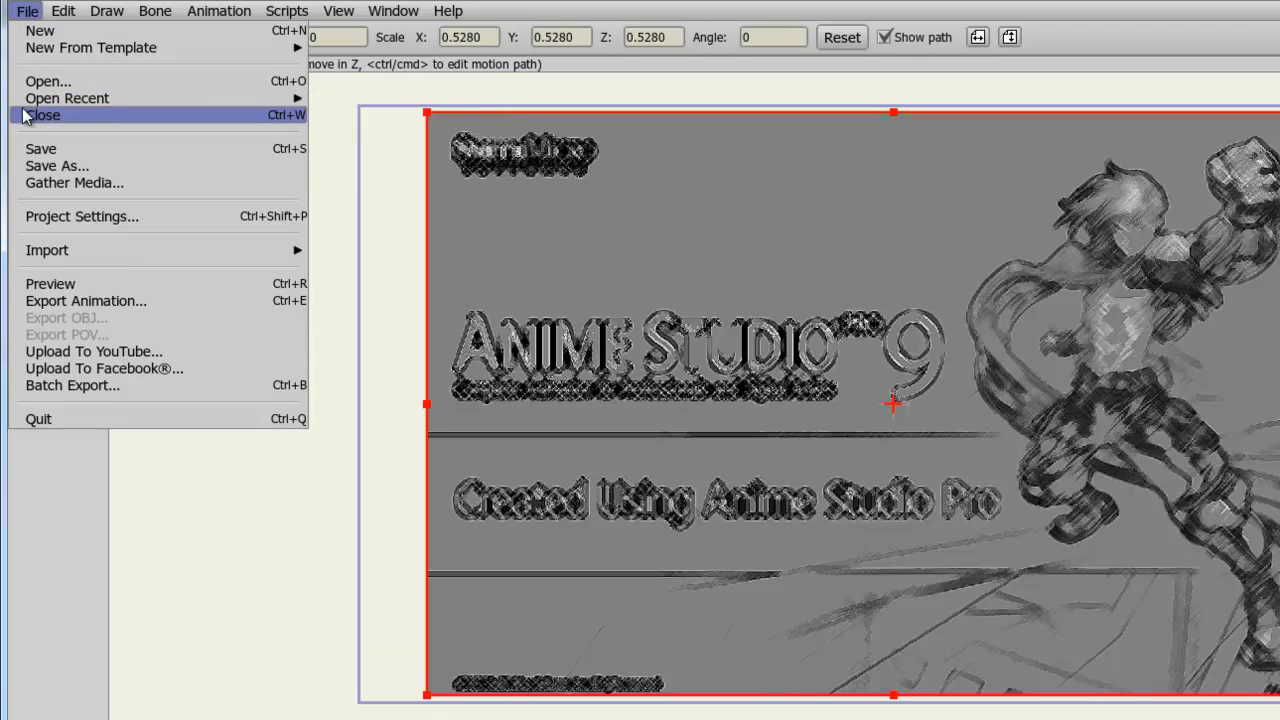
click(50, 118)
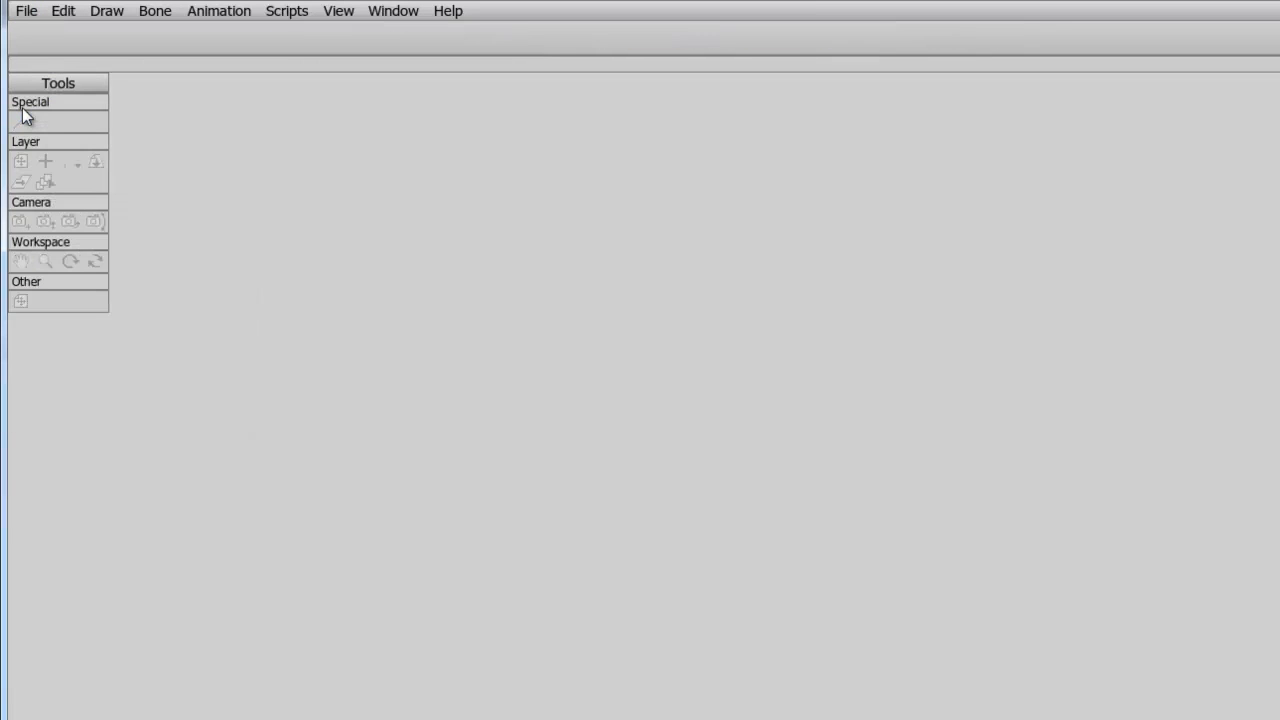
click(28, 12)
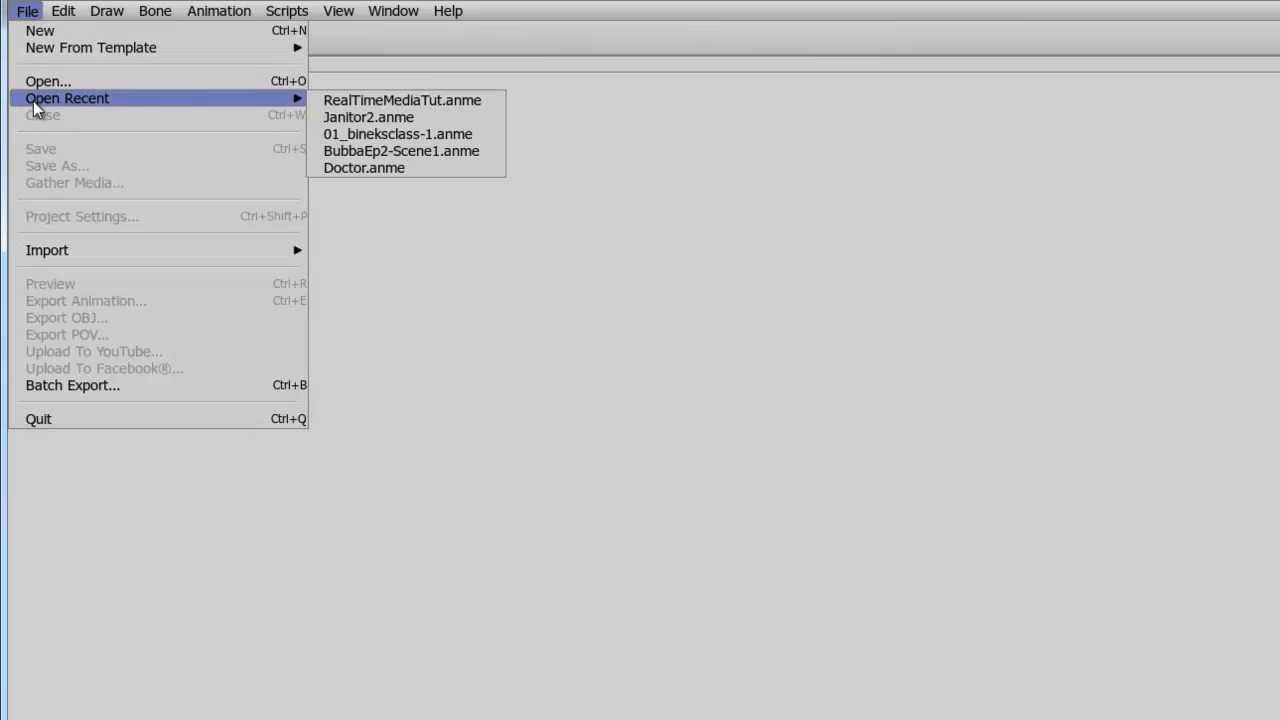
click(422, 100)
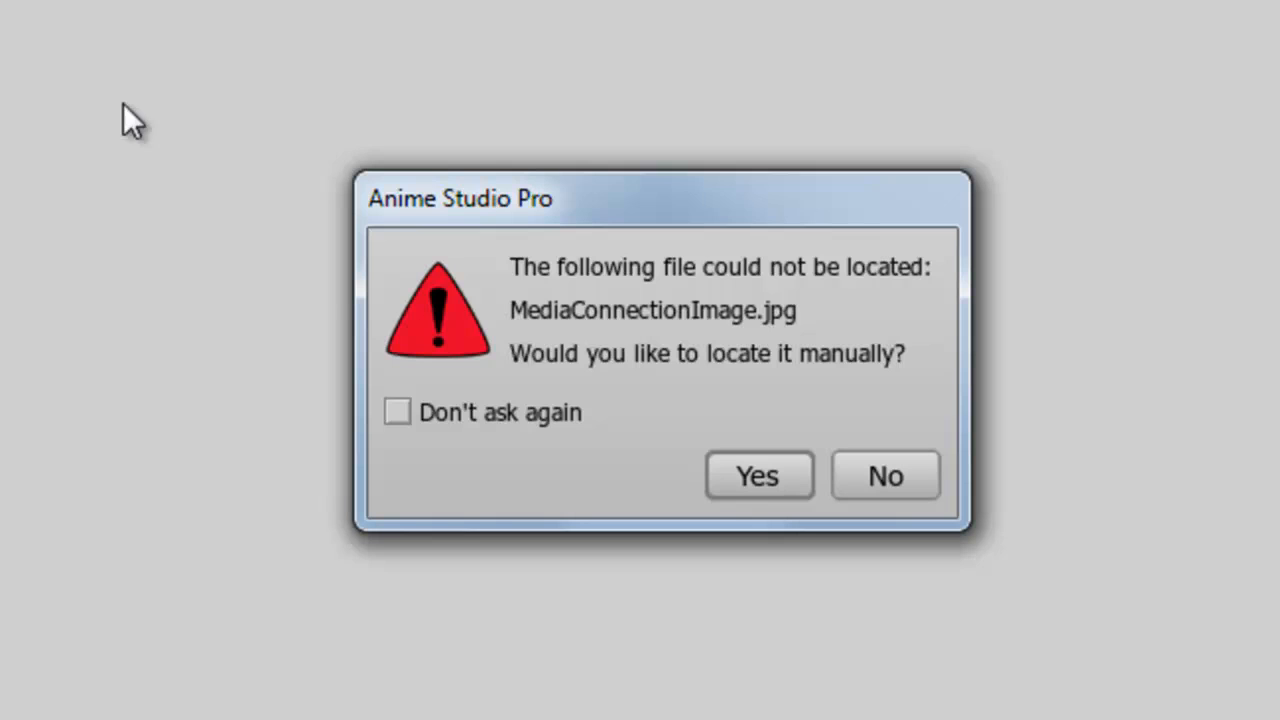
Locate the missing file manually, relinking MediaConnectionImage from the Images folder.
click(758, 476)
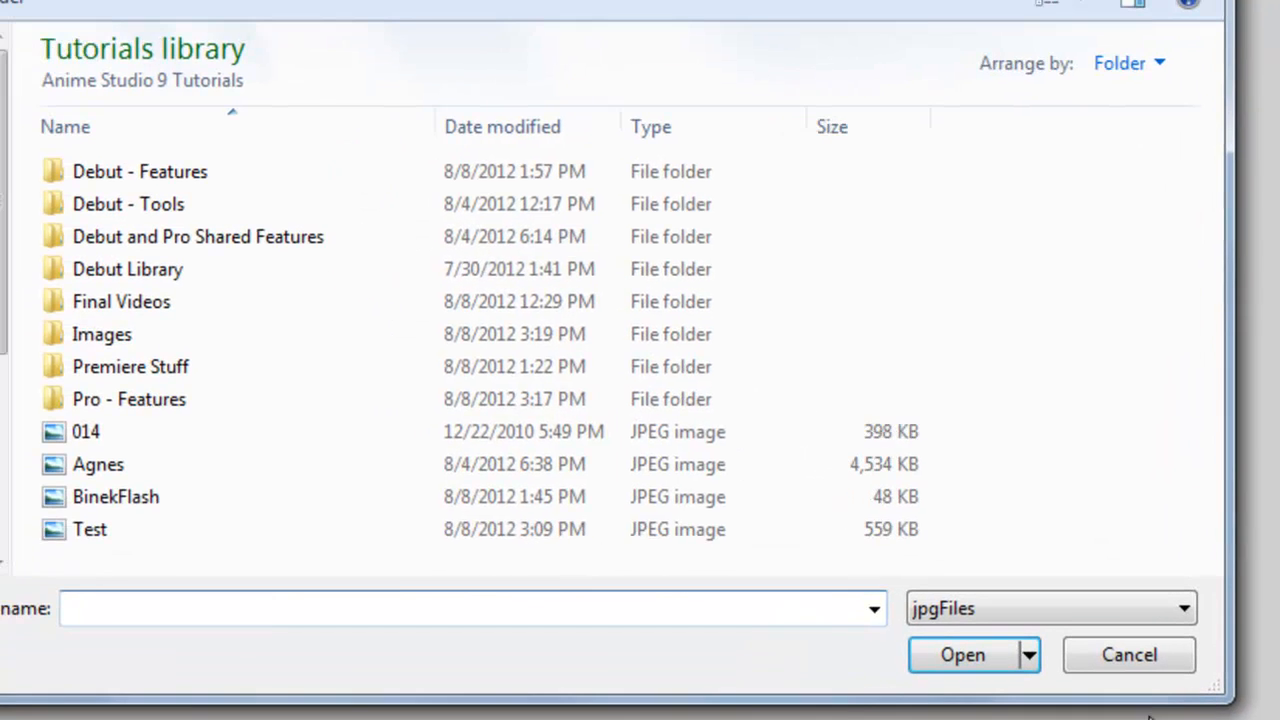
double_click(100, 332)
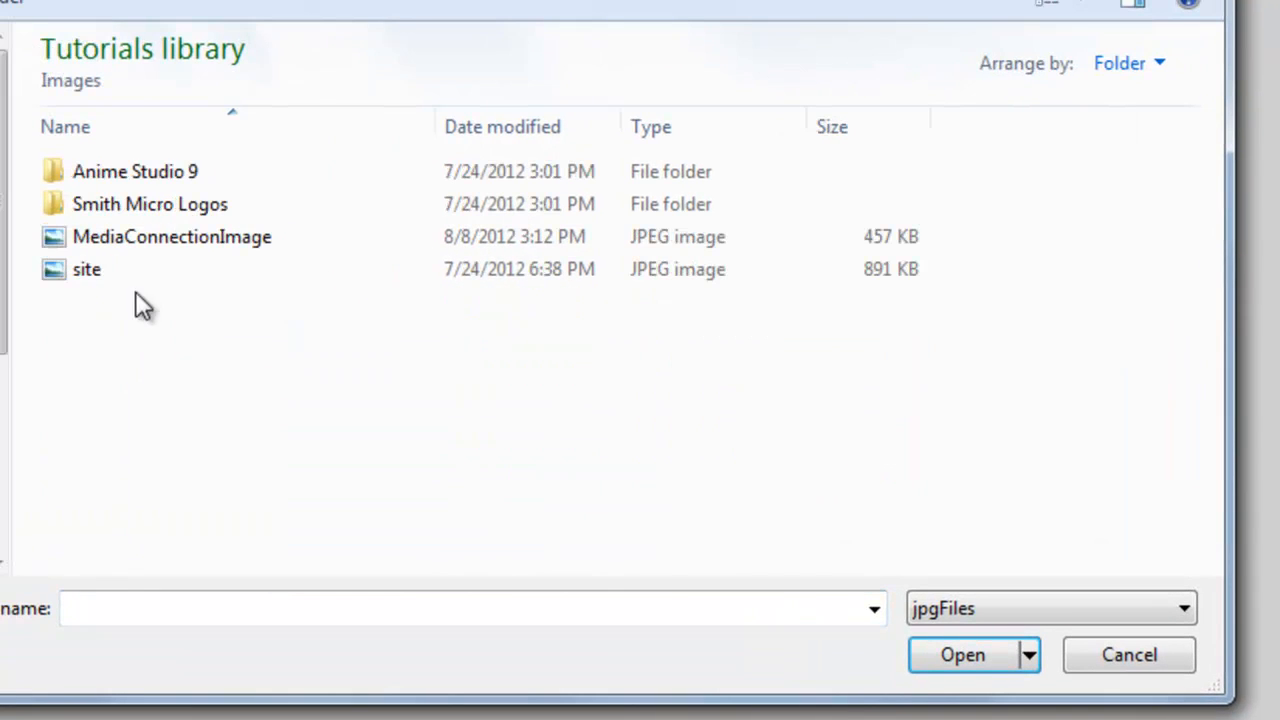
click(172, 236)
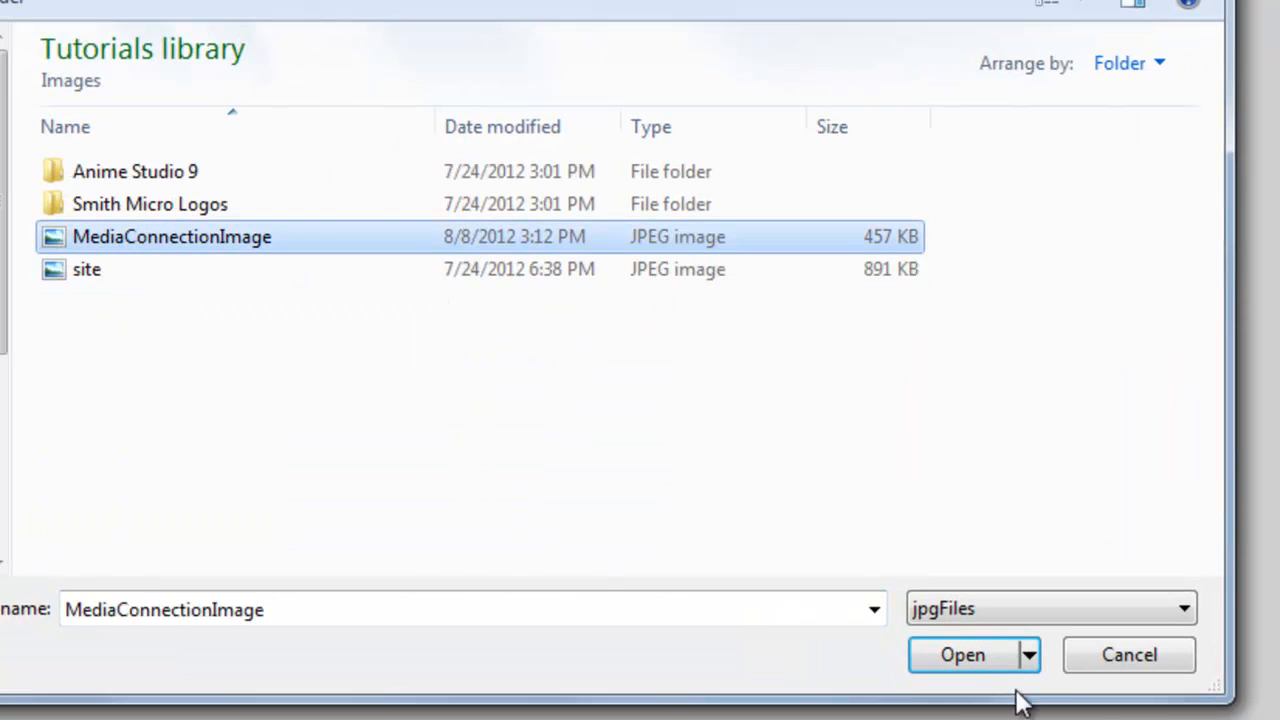
click(964, 656)
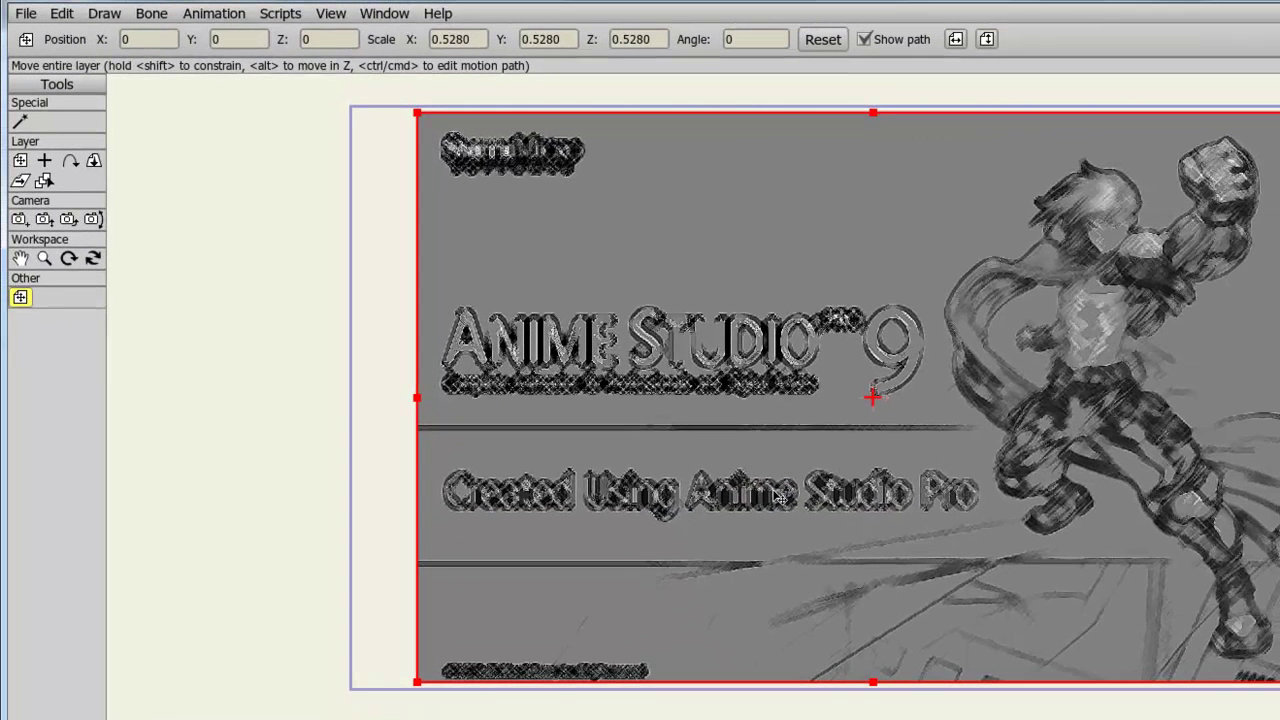